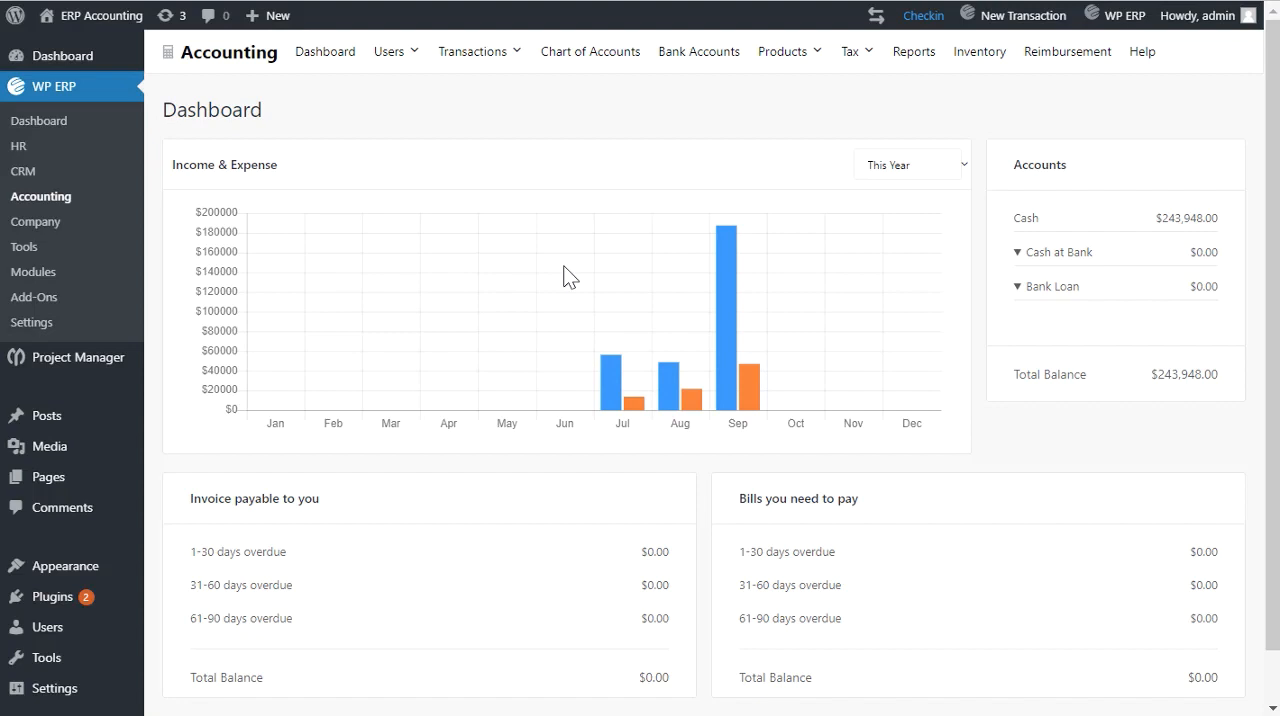
mouse_move(519, 87)
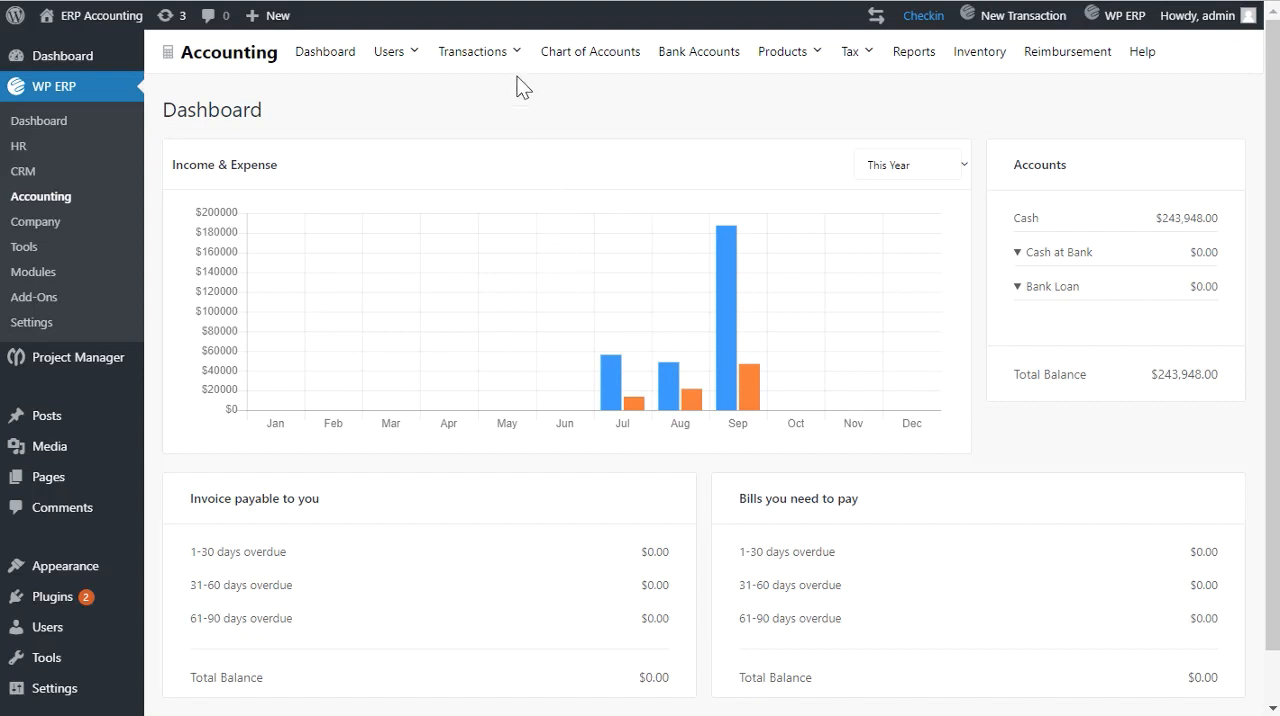
Step: Switch from the Accounting dashboard to the Sales transactions list
left_click(472, 51)
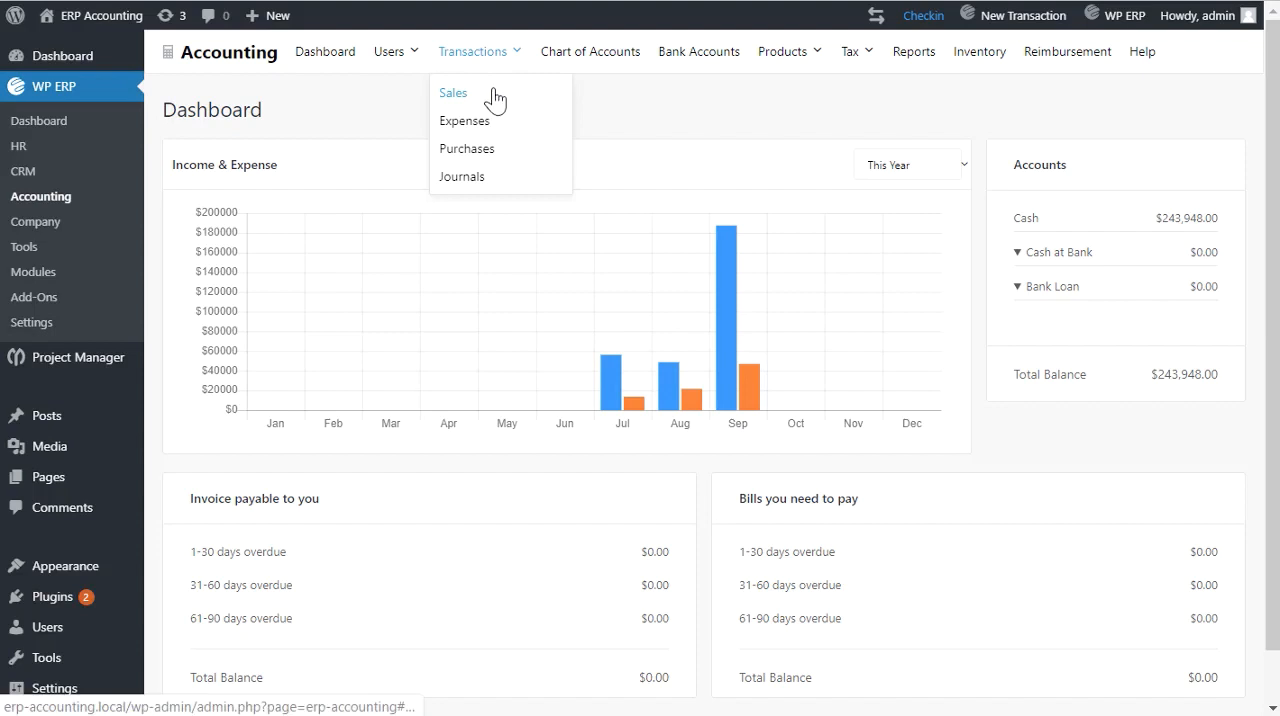
left_click(452, 92)
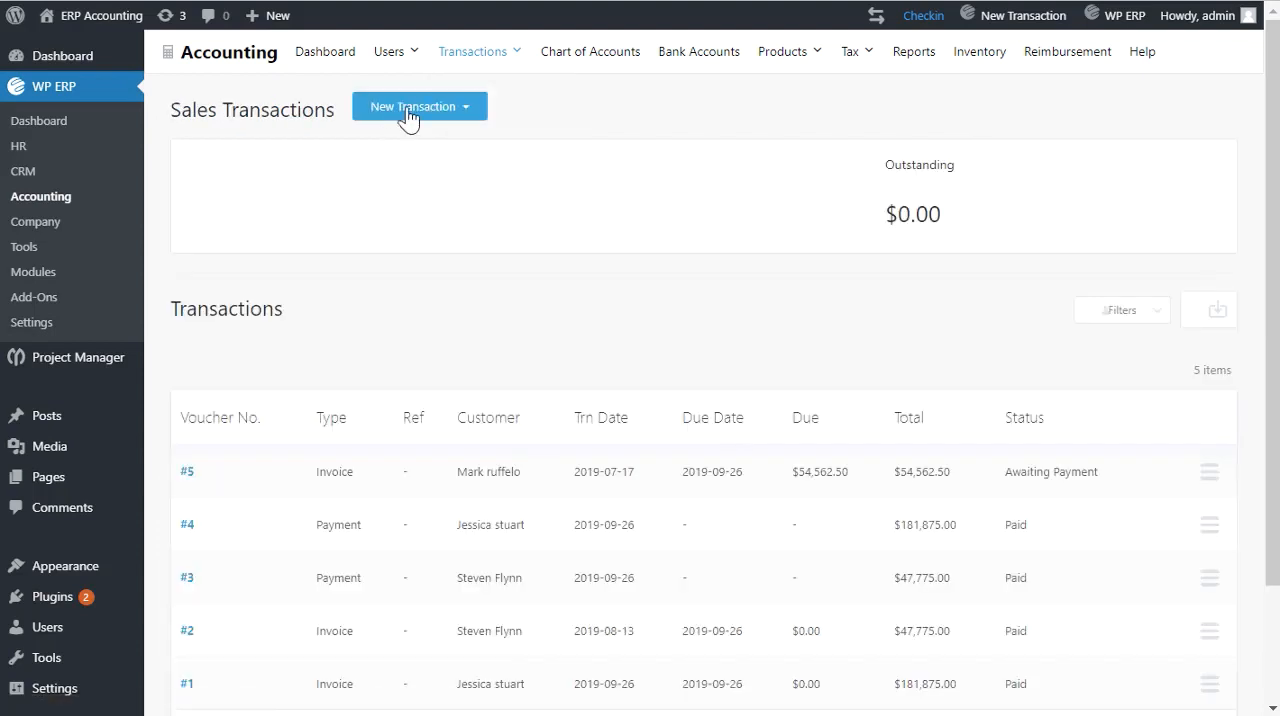
left_click(419, 106)
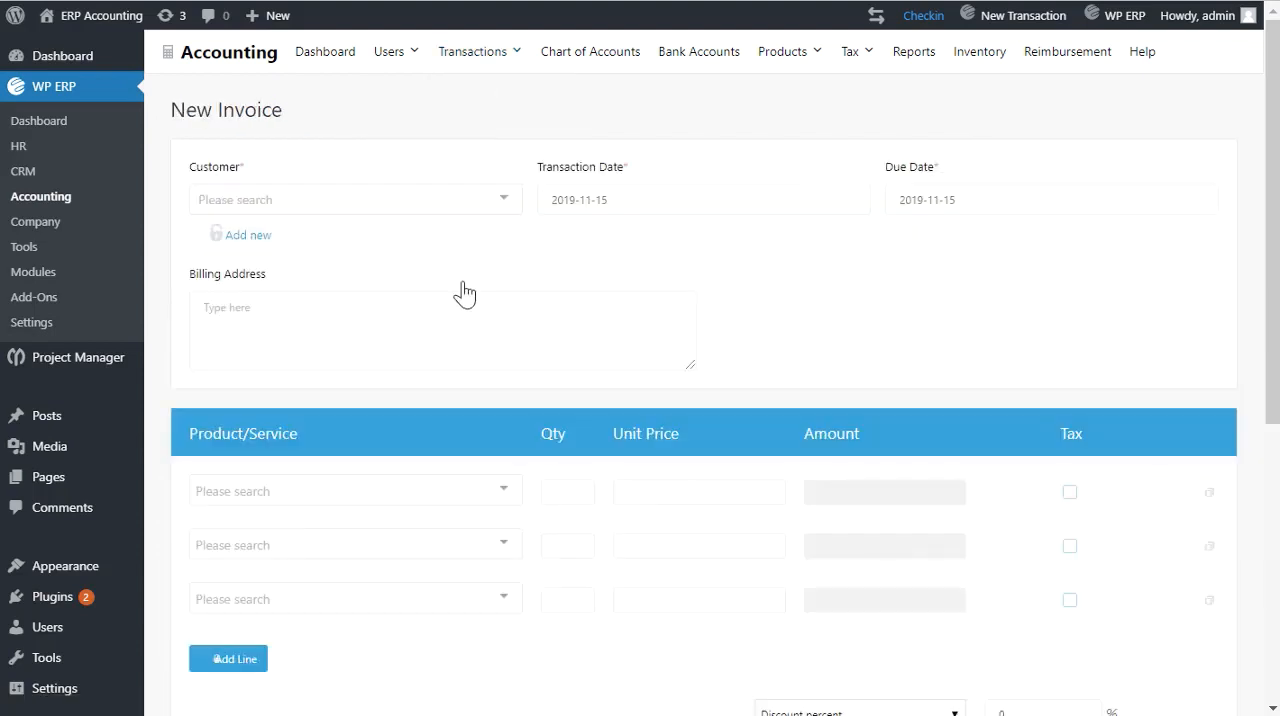
left_click(354, 199)
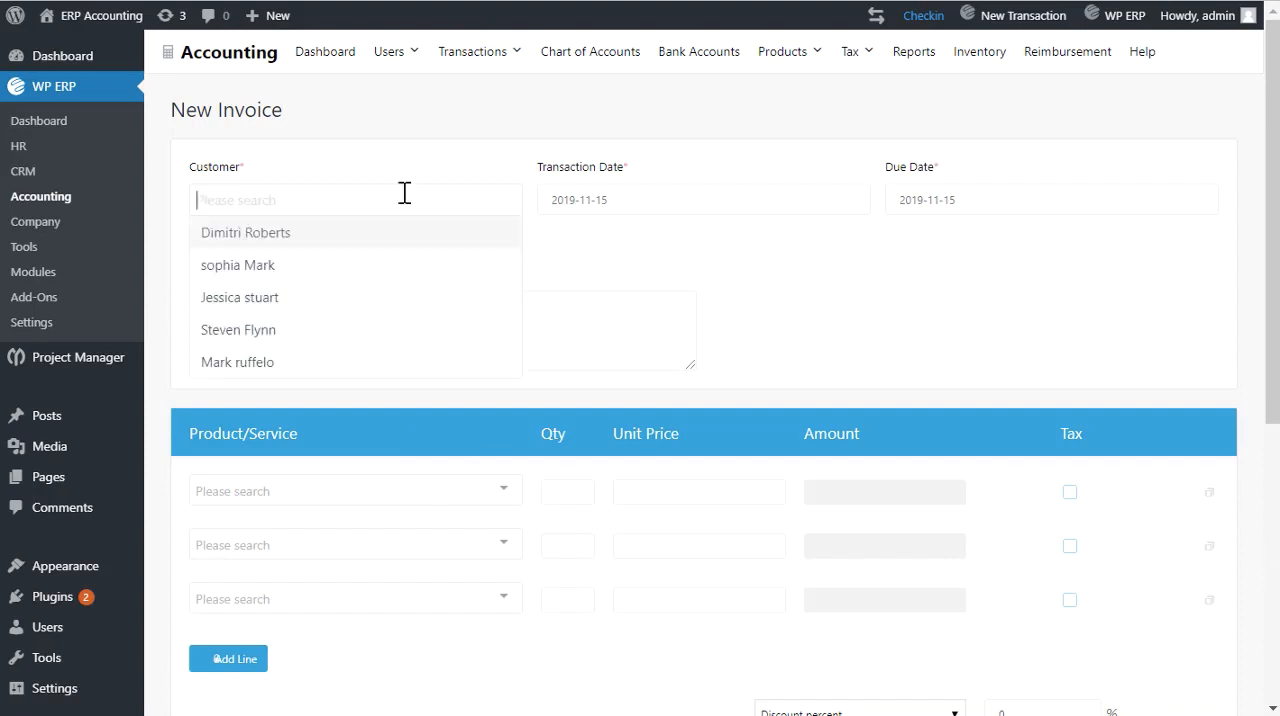
left_click(237, 265)
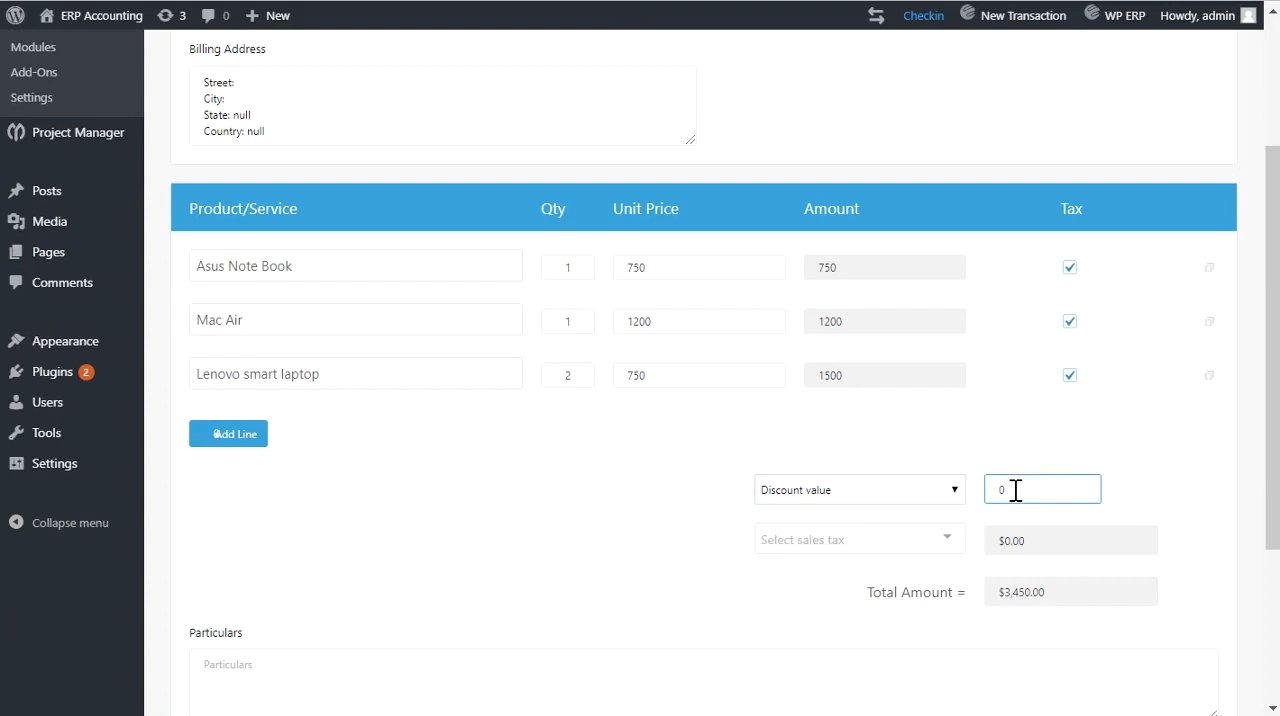
type("100")
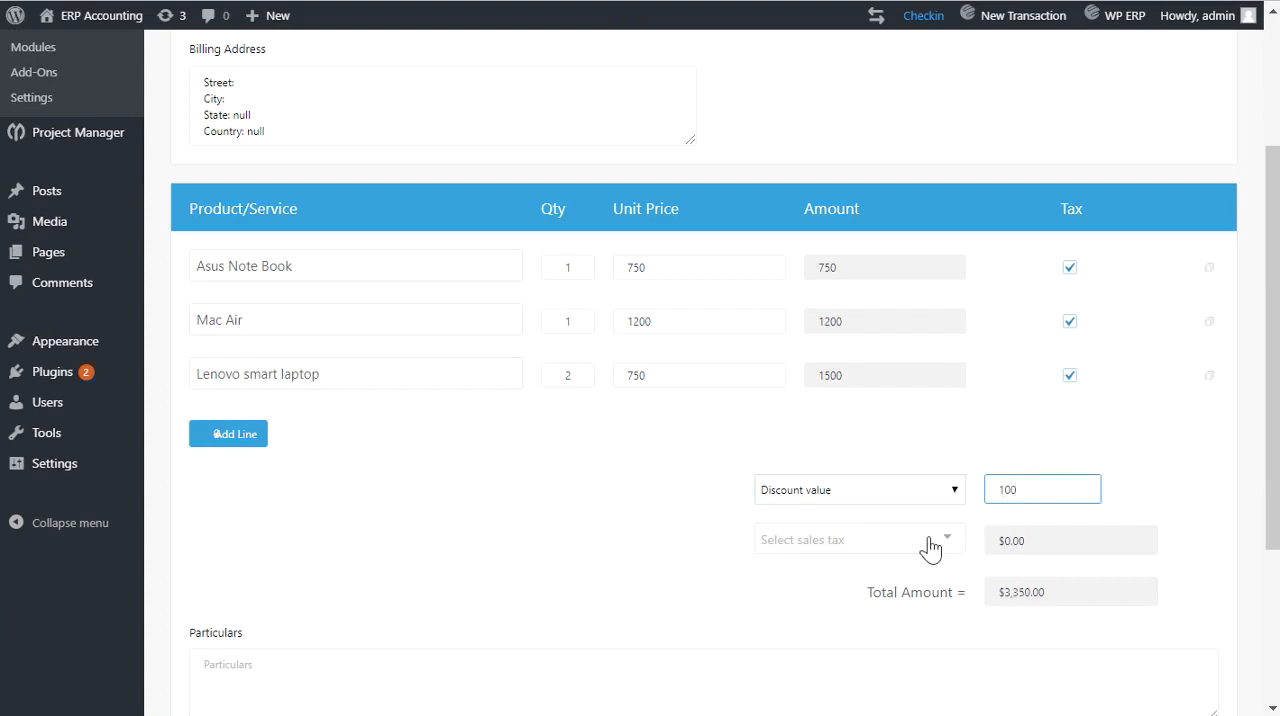
scroll("down", 3)
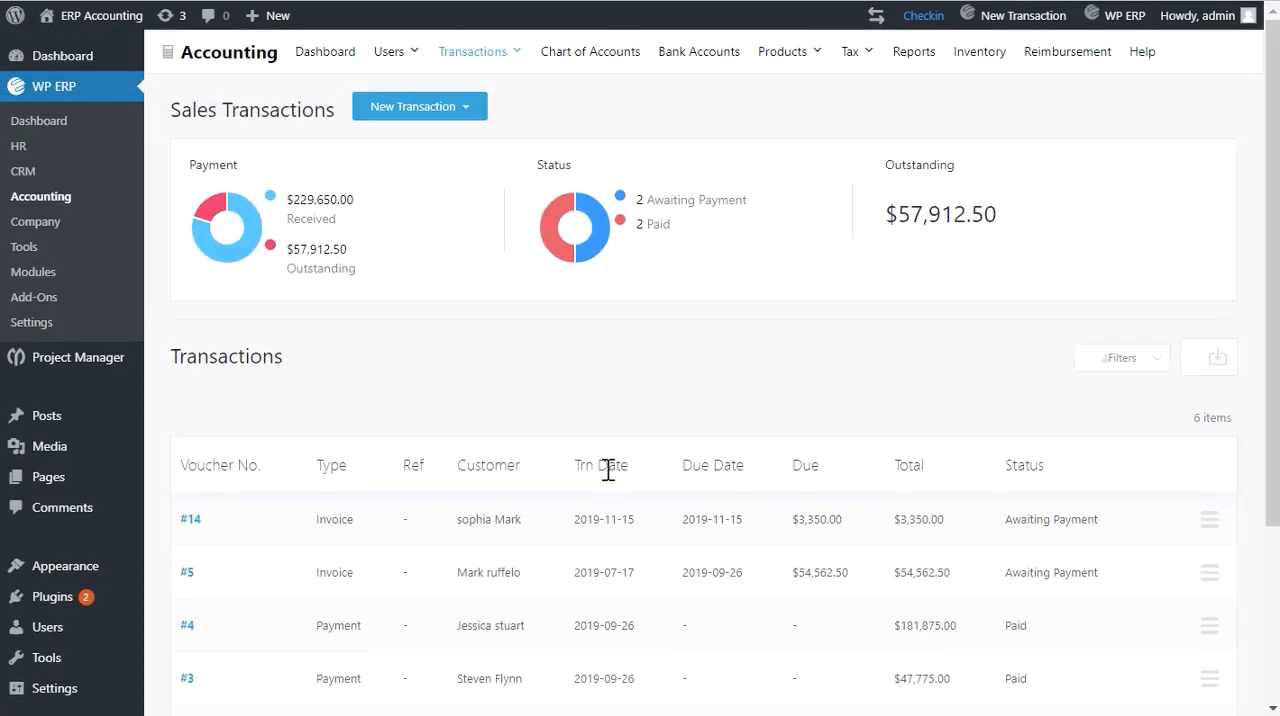
Step: Go to the Expenses transactions and start a blank new expense entry
left_click(473, 51)
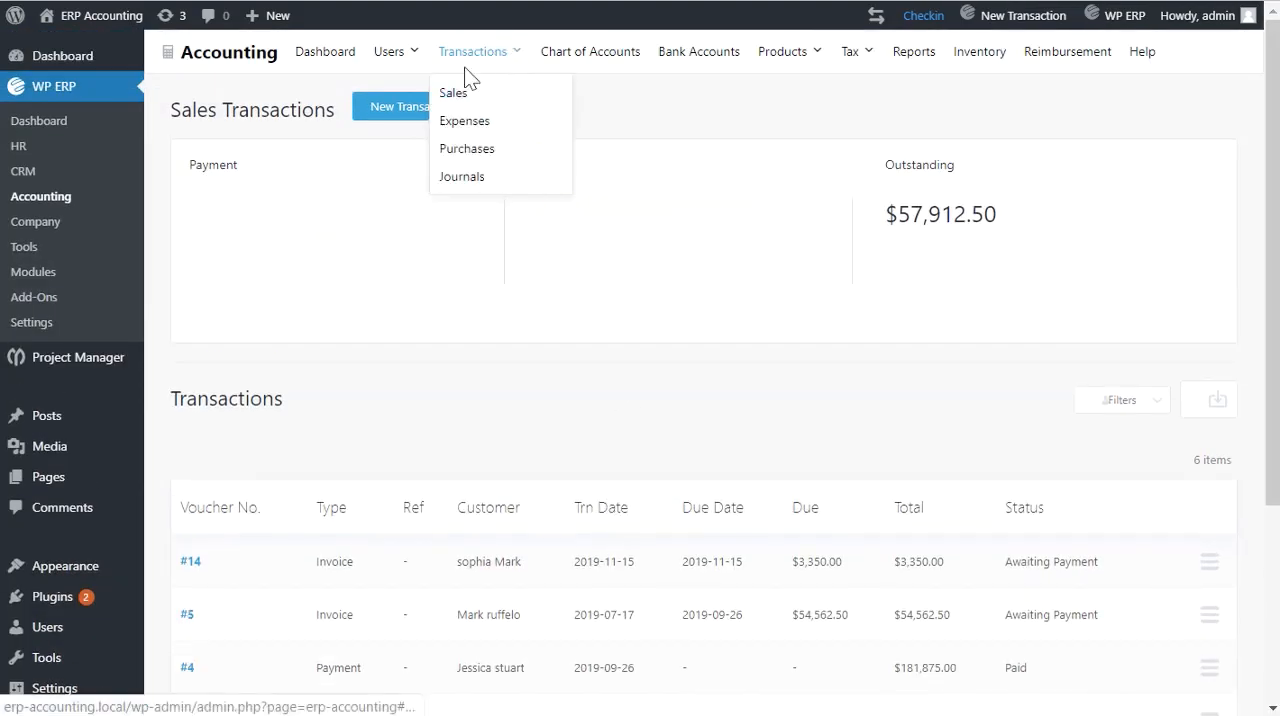
left_click(464, 120)
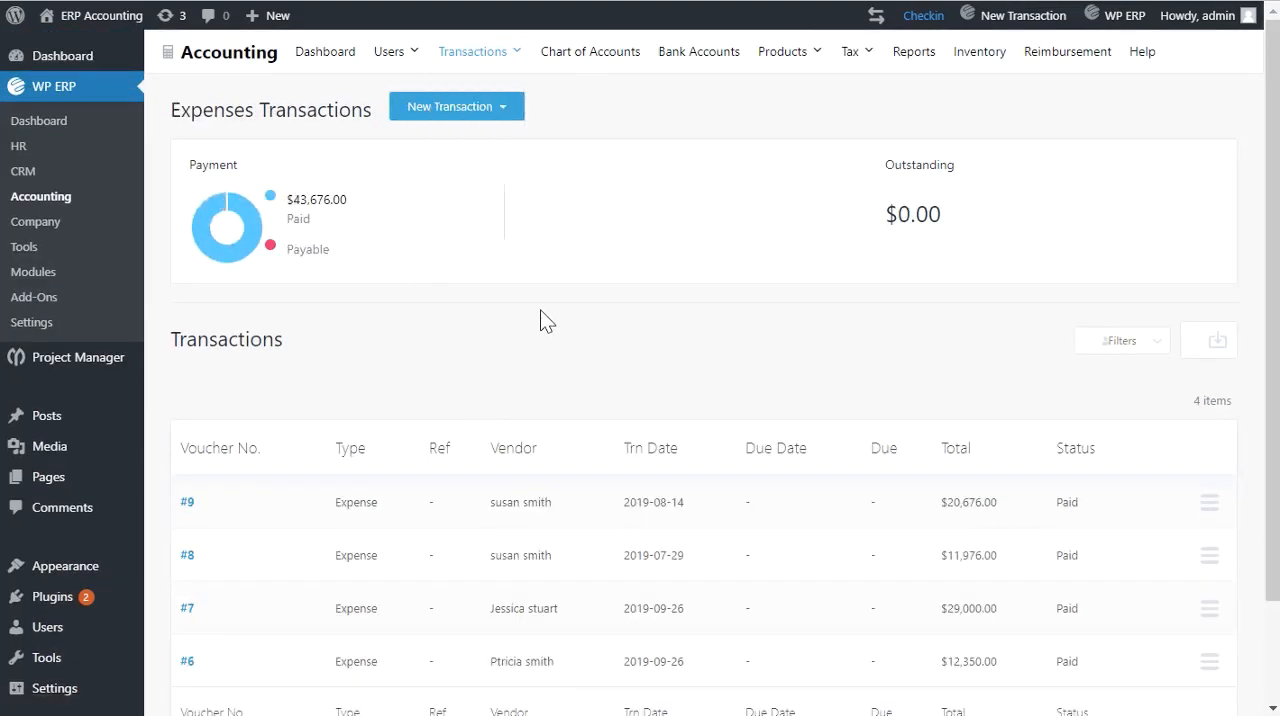
left_click(456, 106)
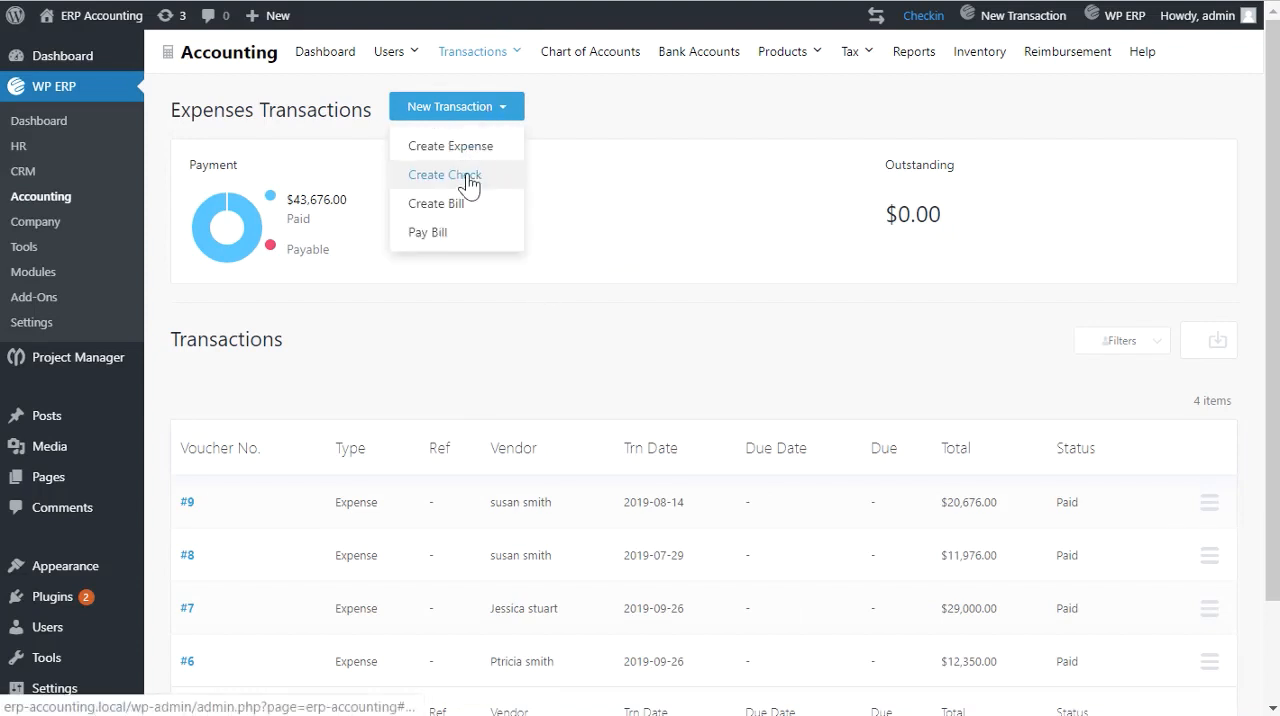
left_click(440, 145)
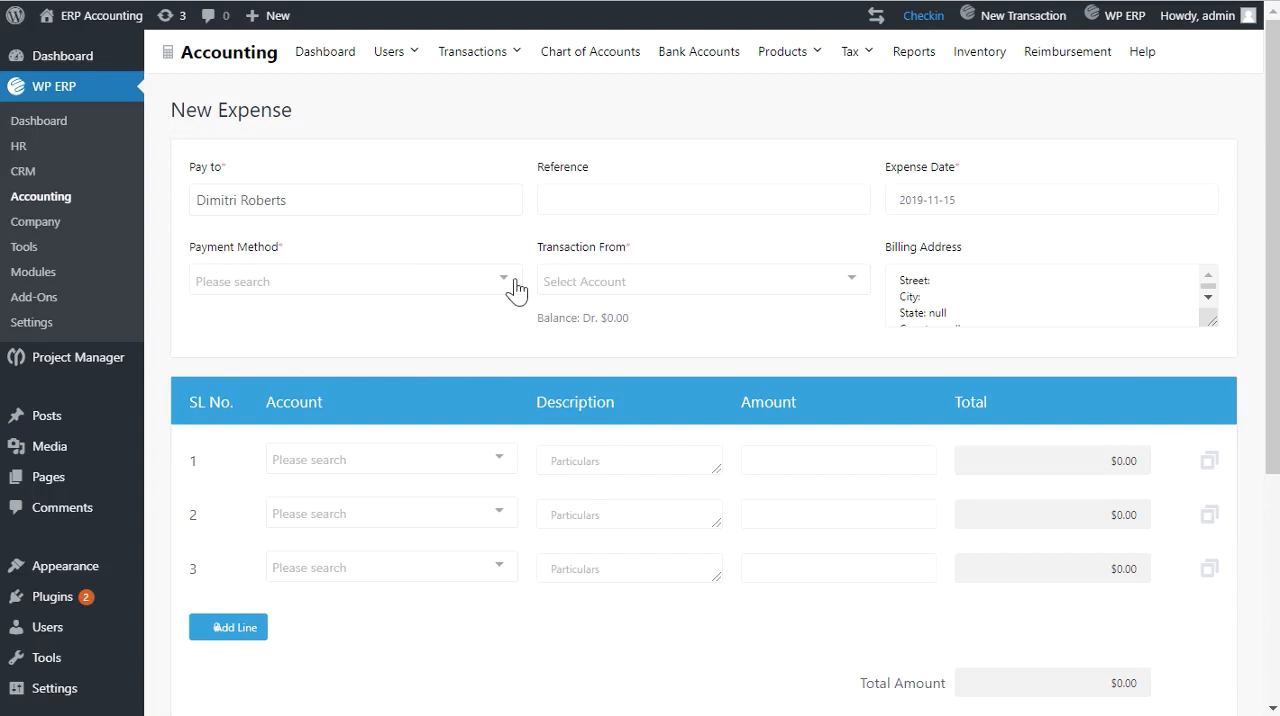
left_click(350, 281)
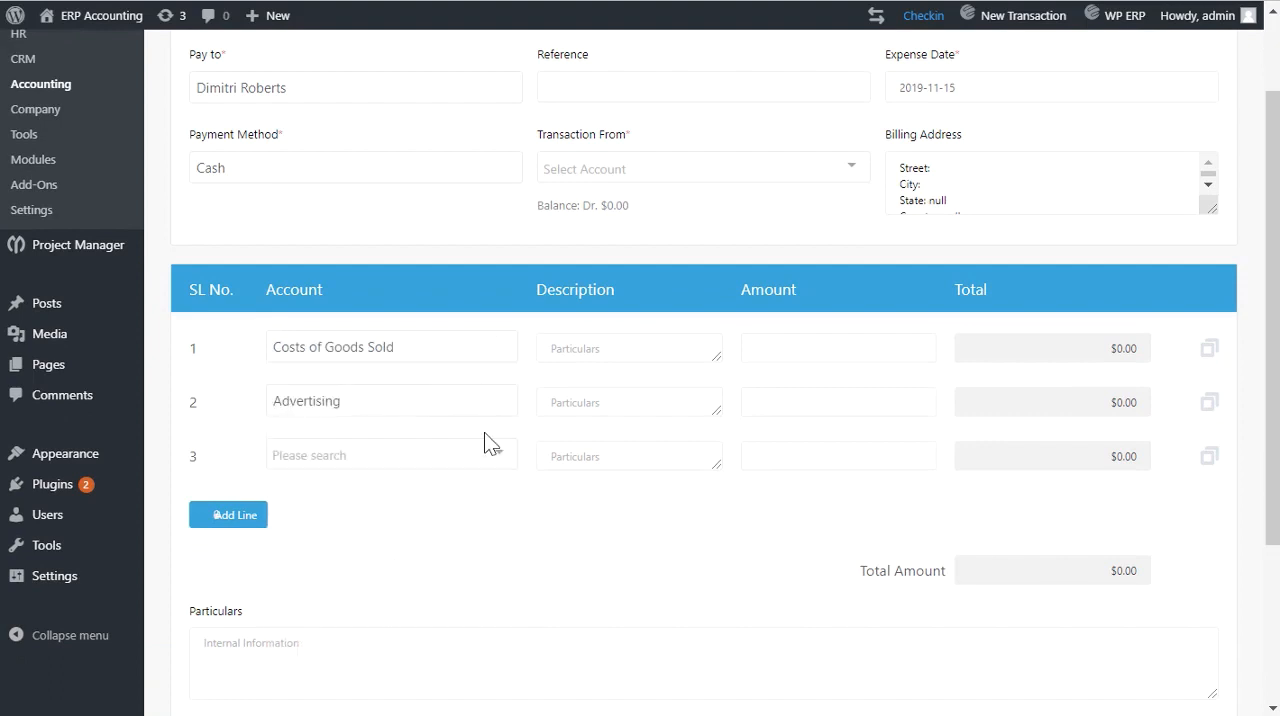
type("300")
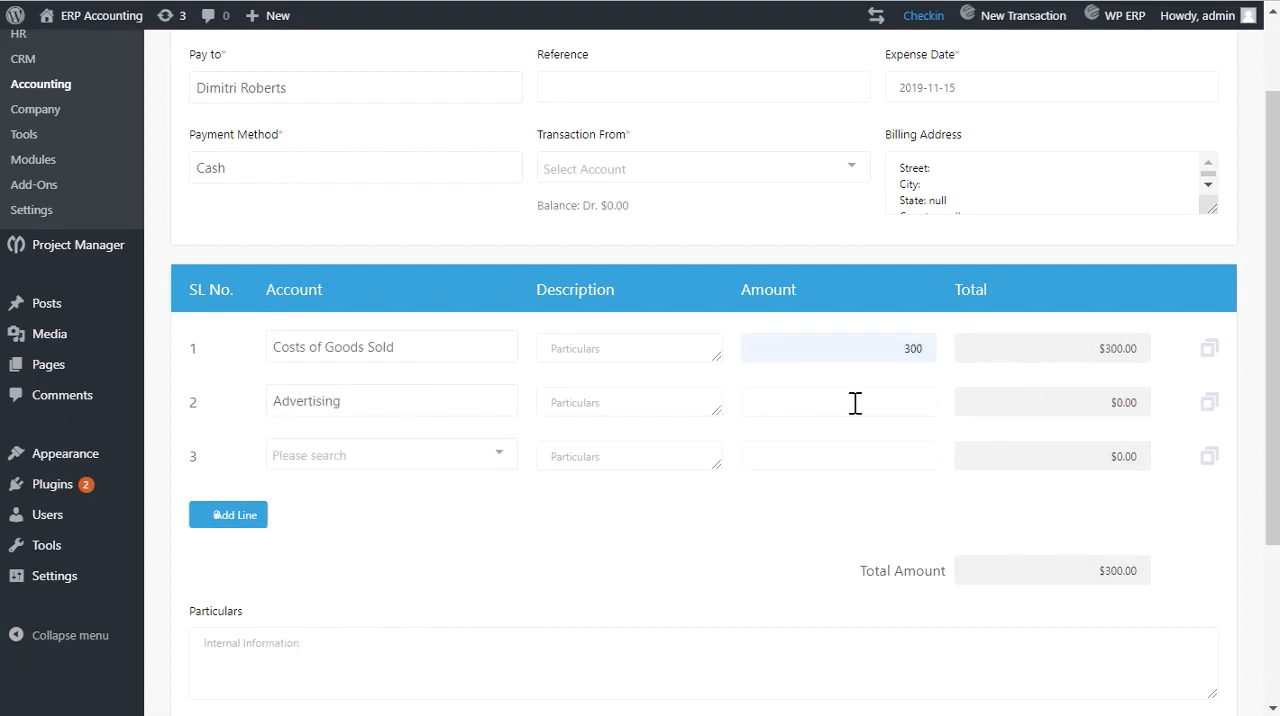
type("676")
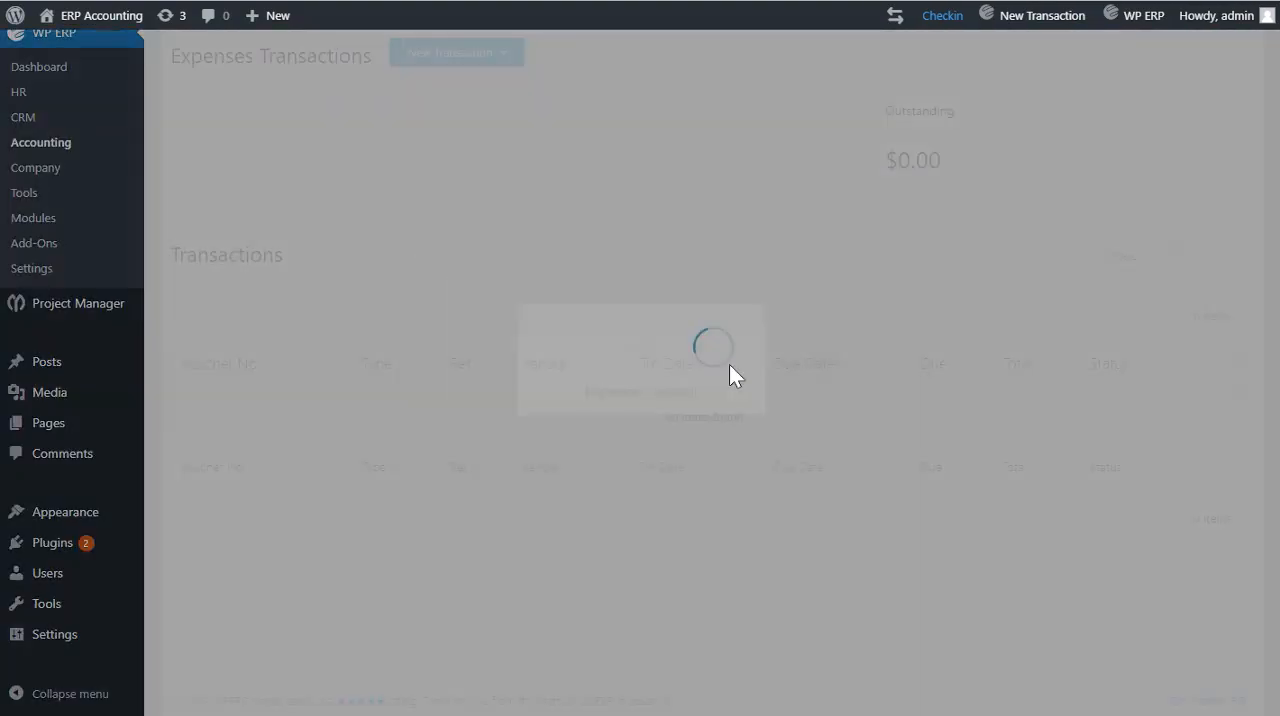
left_click(474, 51)
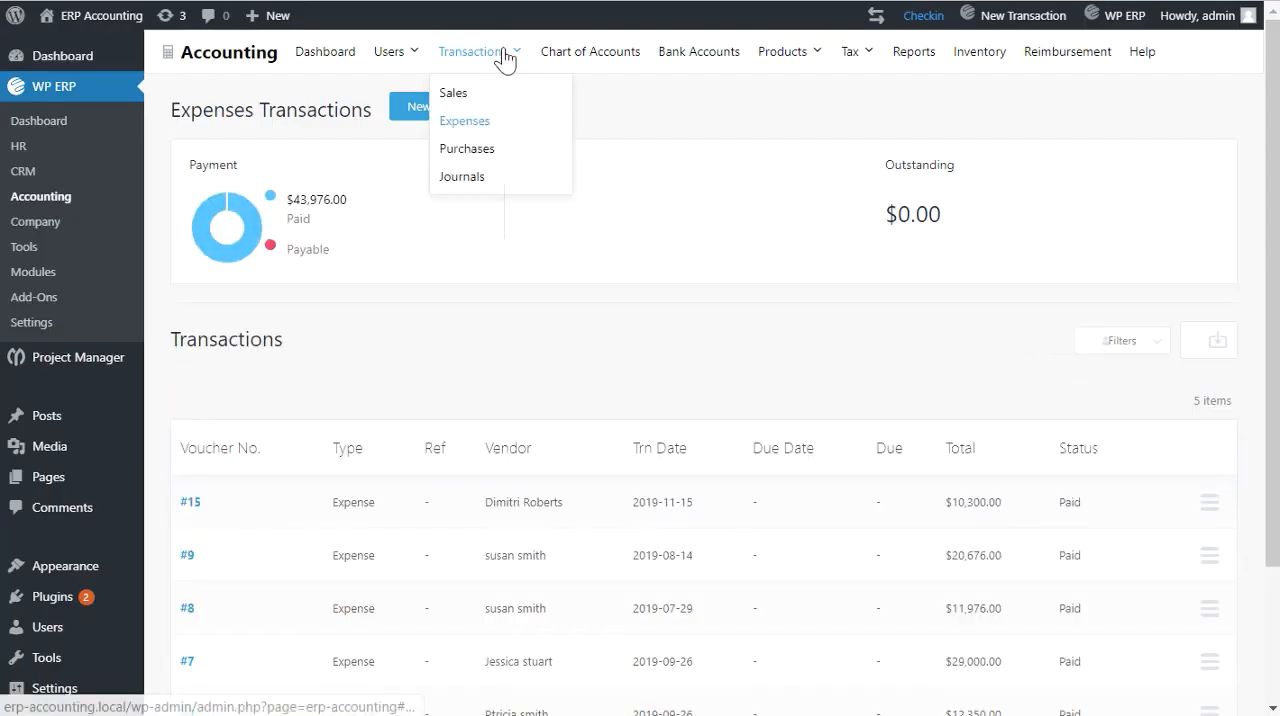
Step: Start a new purchase from a vendor with Lenovo smart laptop at 450.00 and quantity 30
left_click(466, 148)
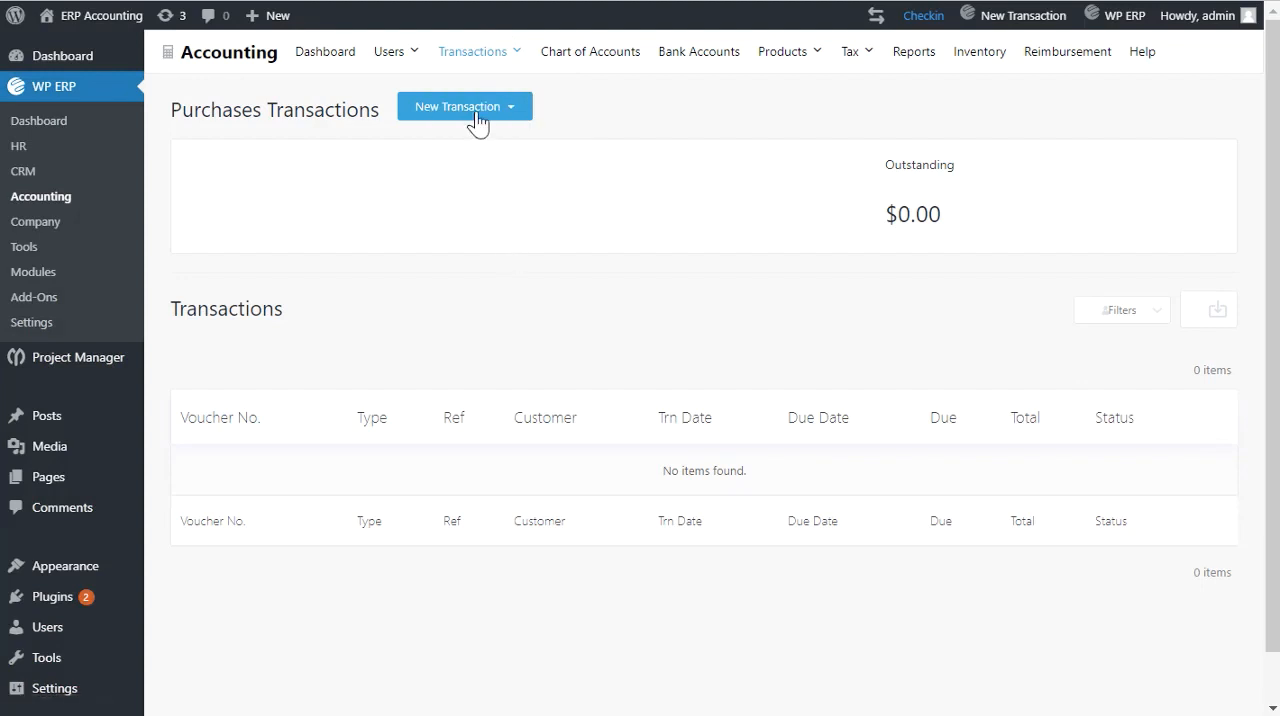
left_click(464, 106)
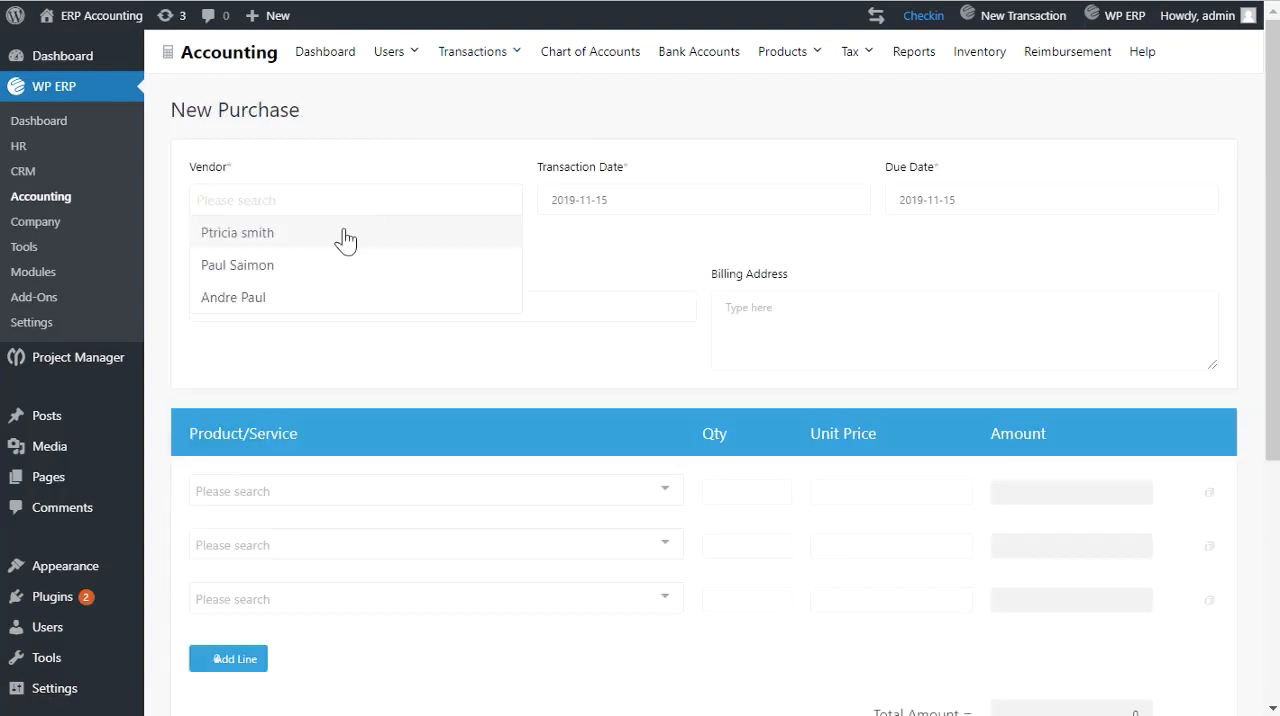
left_click(237, 265)
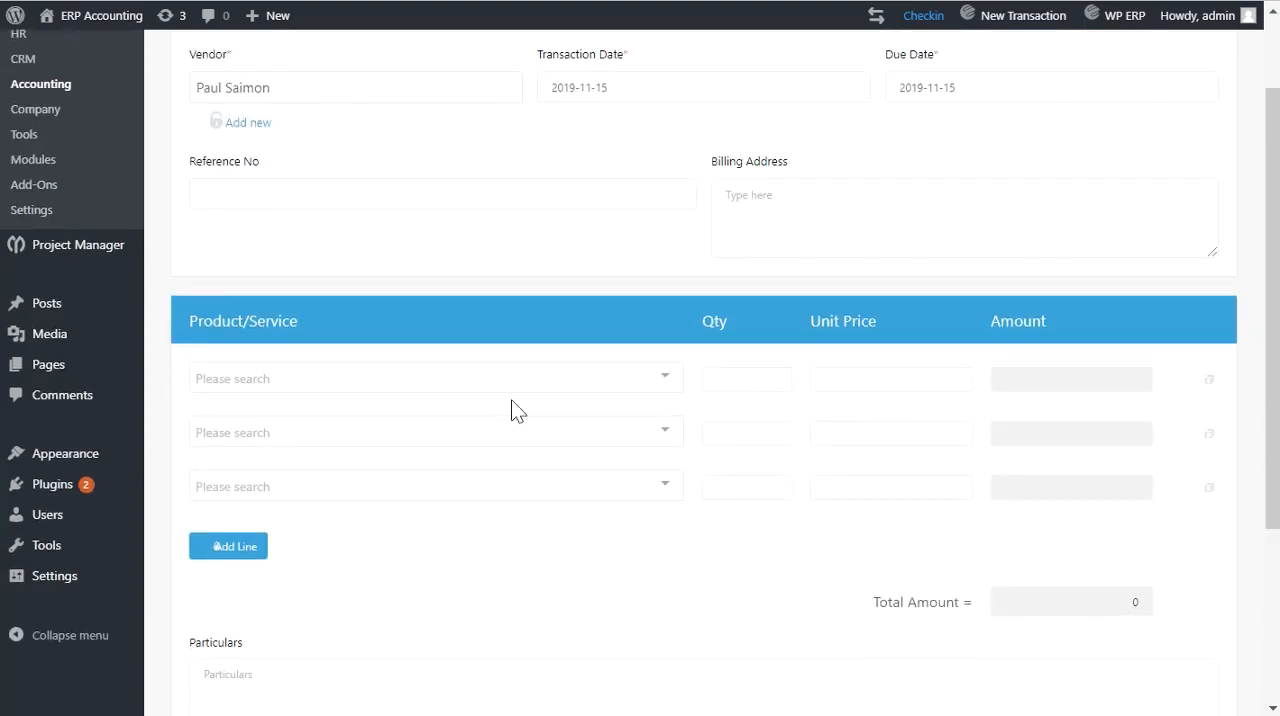
left_click(435, 378)
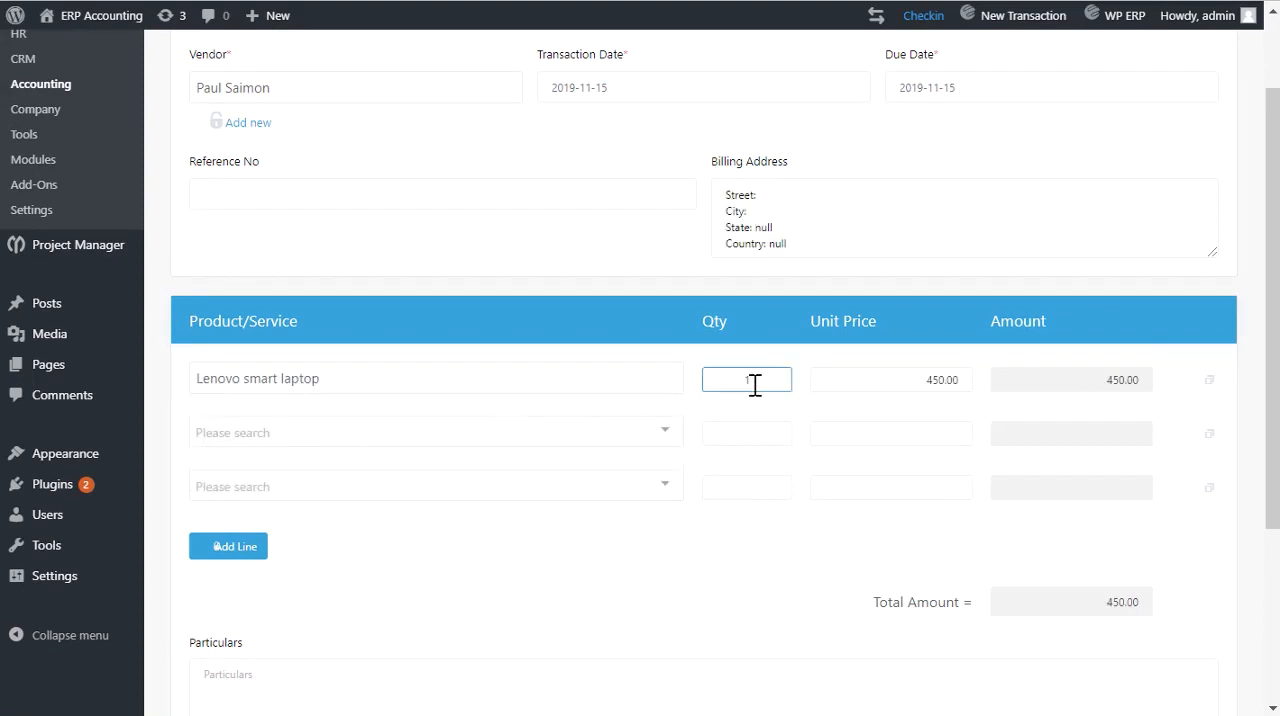
type("30")
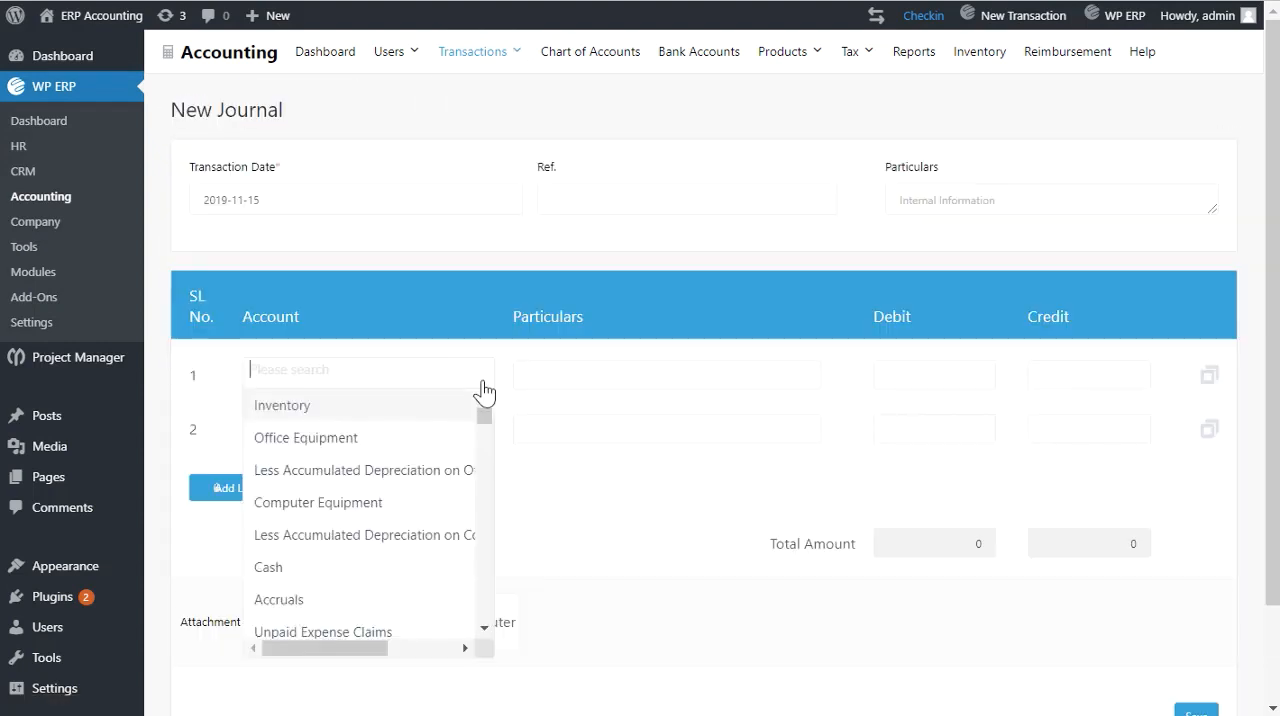
Step: Save a journal entry debiting Computer Equipment 10000 and crediting Cash 10000 as voucher #17
left_click(318, 503)
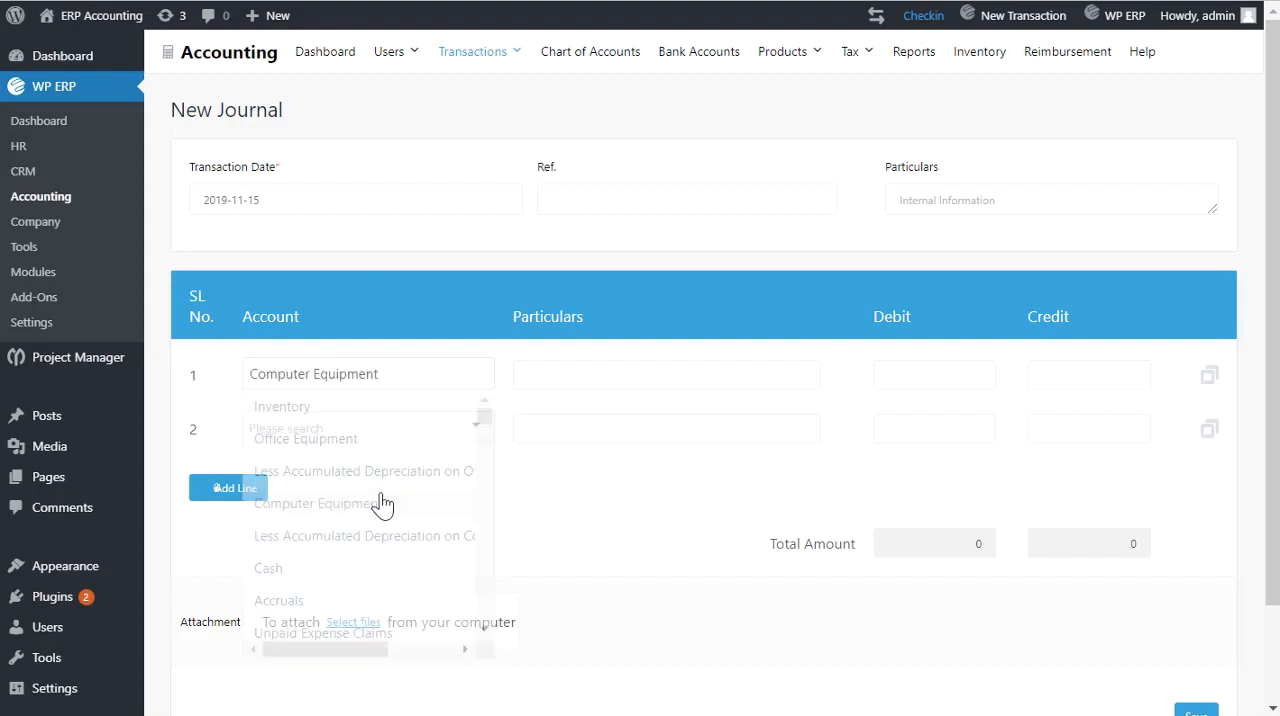
left_click(934, 375)
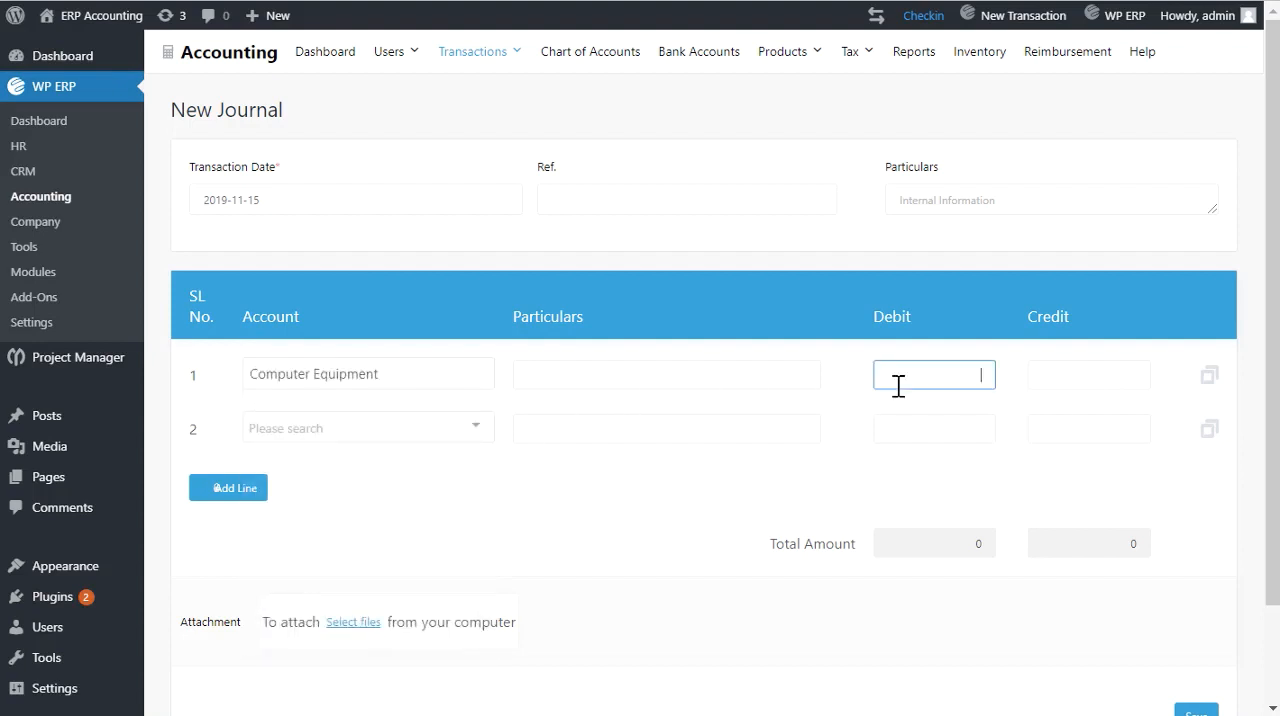
type("10000")
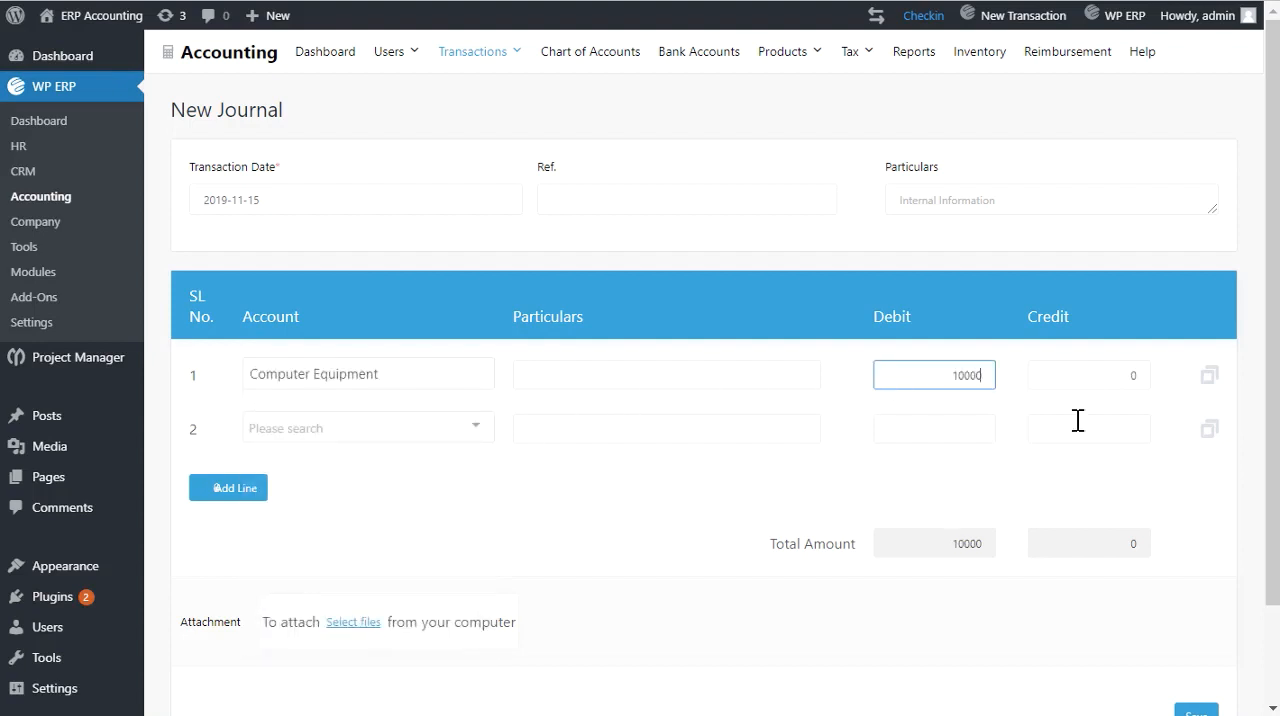
left_click(367, 427)
type("100")
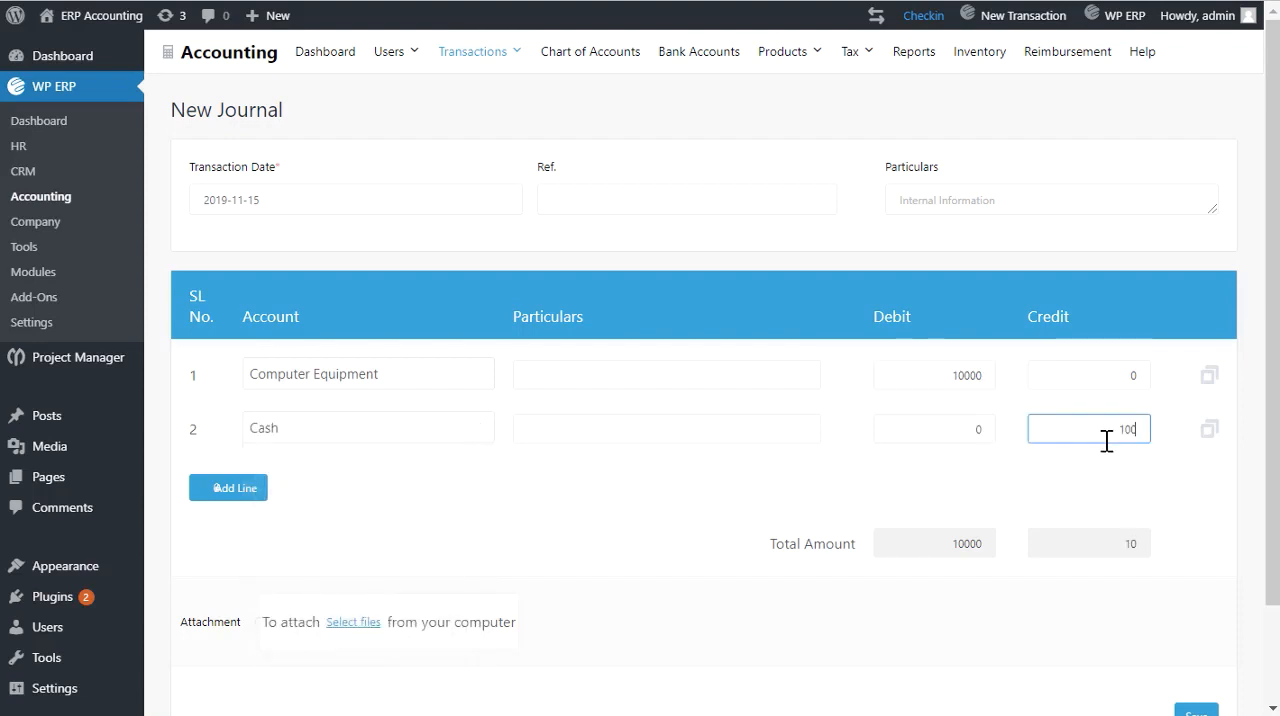
left_click(1200, 708)
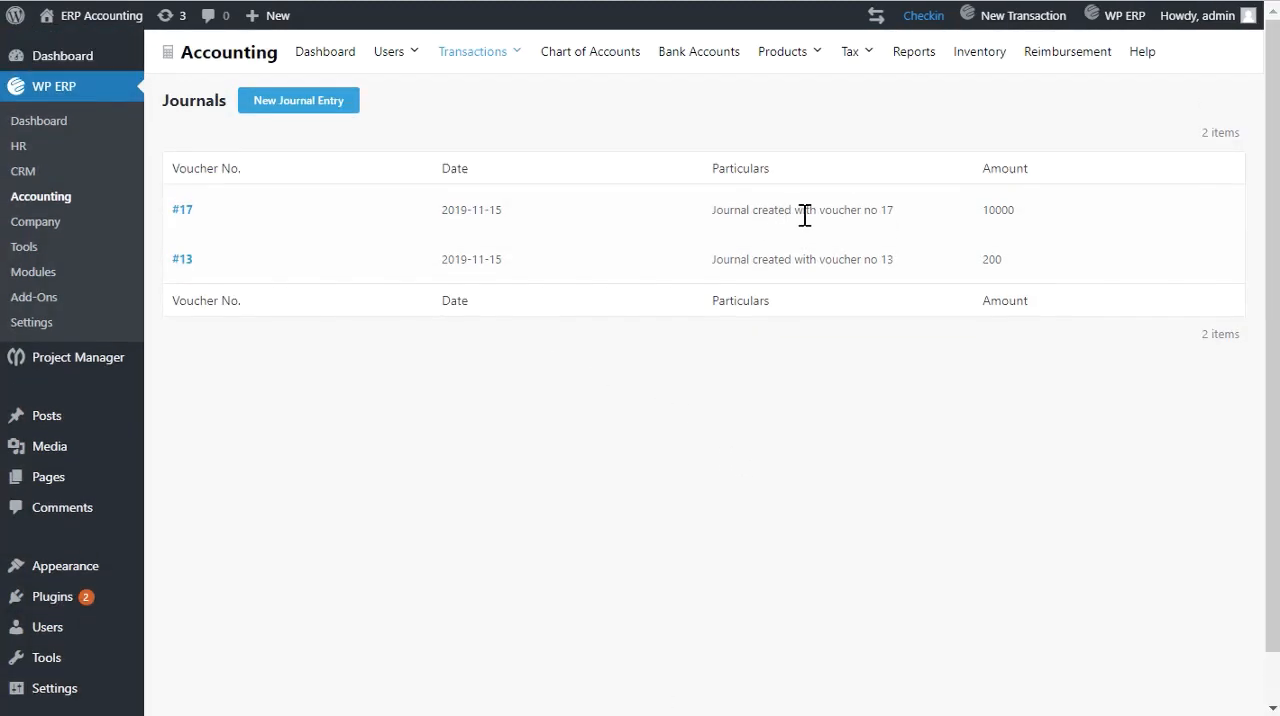
mouse_move(922, 58)
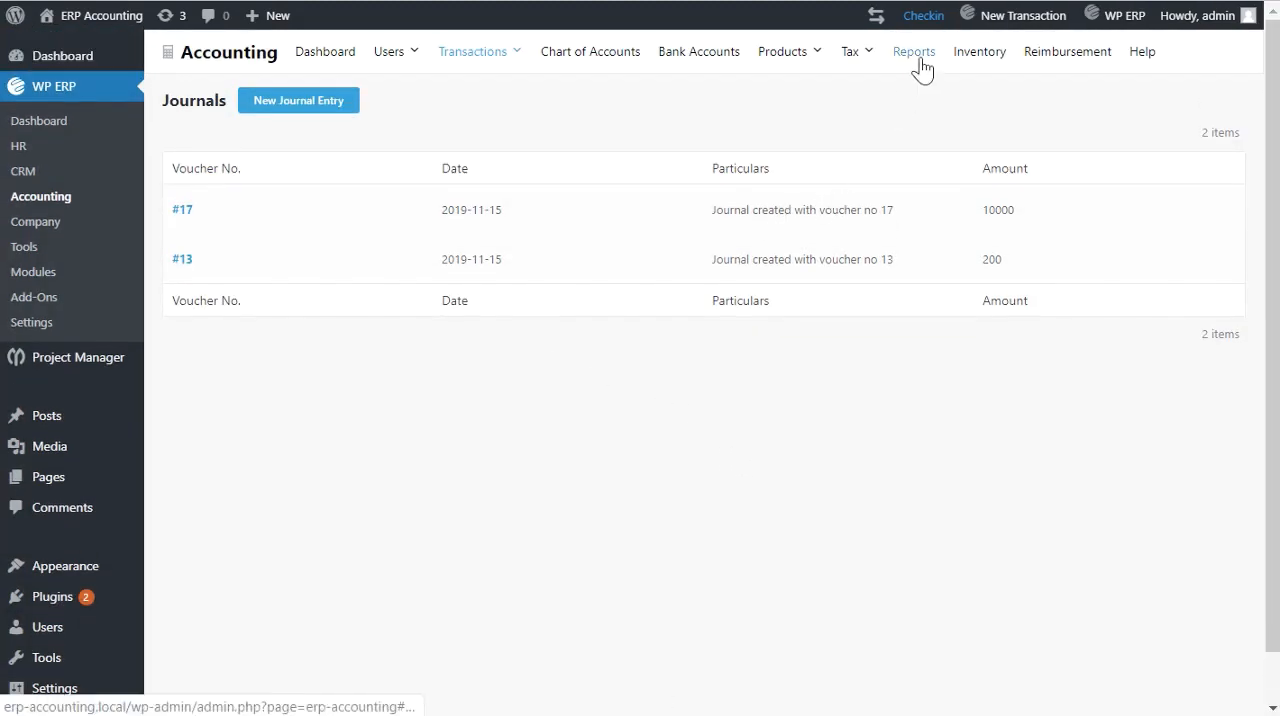
left_click(914, 51)
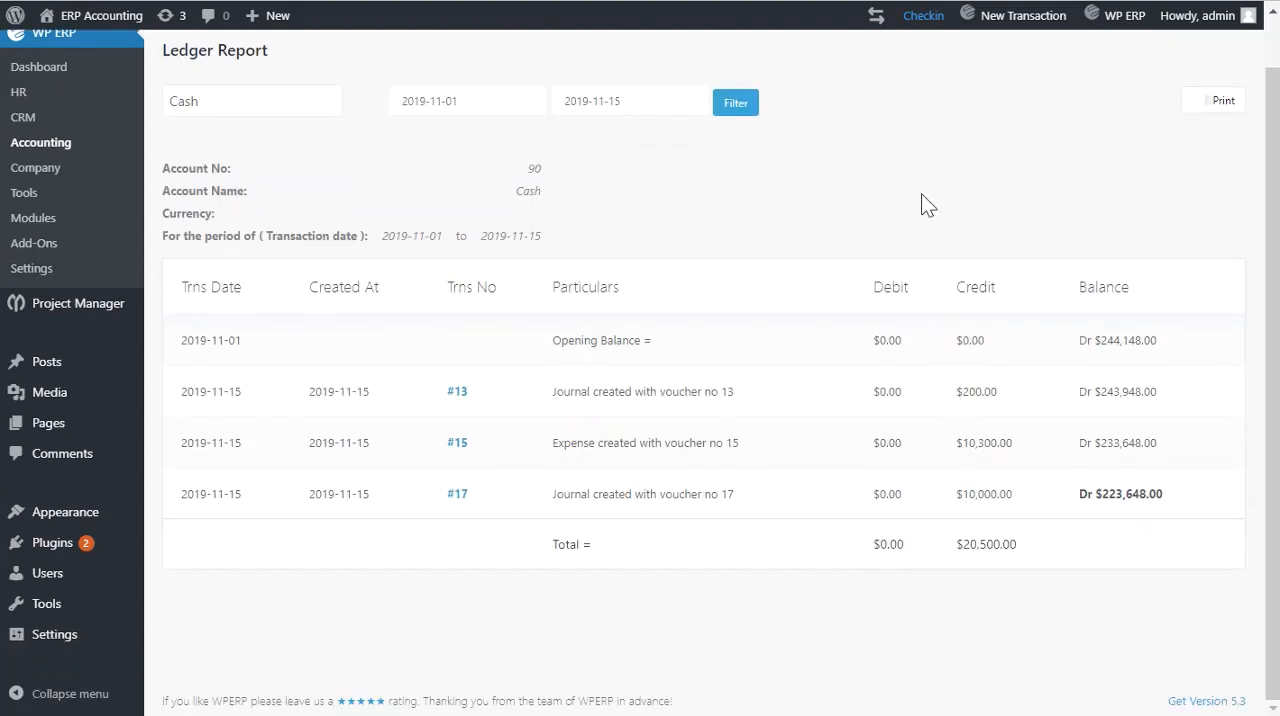
Step: Filter the Cash ledger report from 2019-08-01 to 2019-11-15 and review the listed vouchers
left_click(466, 100)
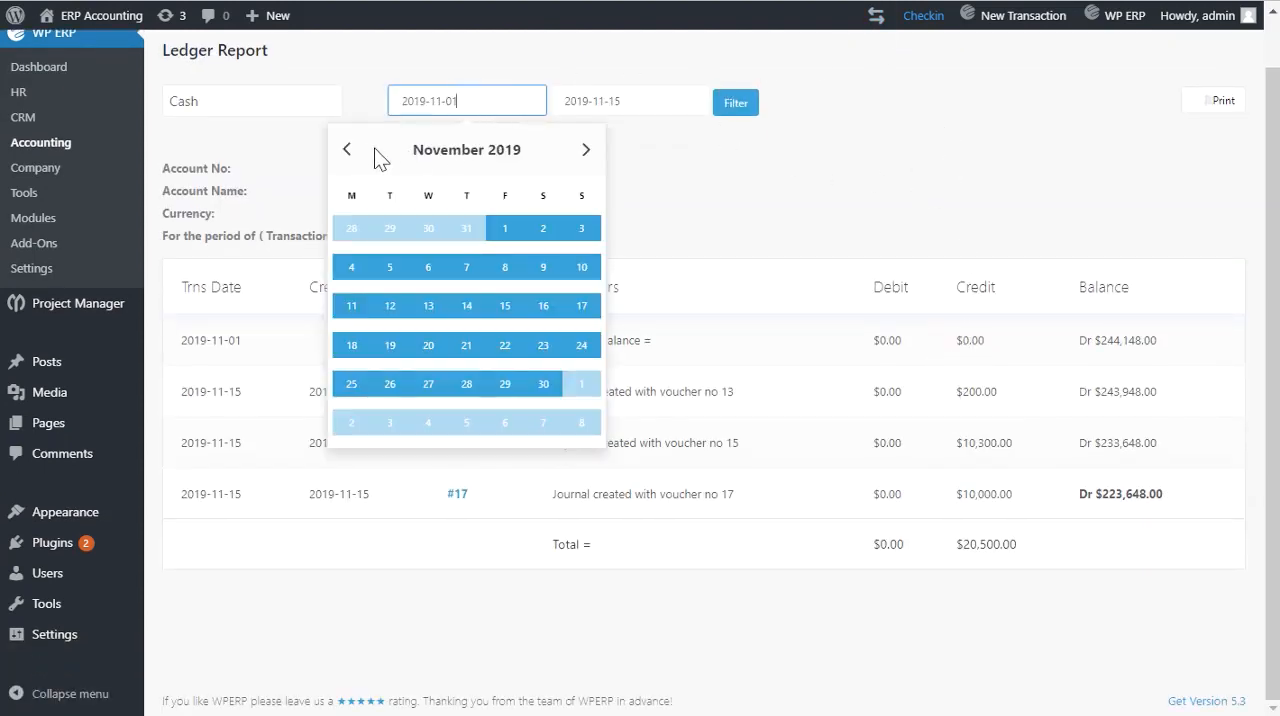
left_click(347, 150)
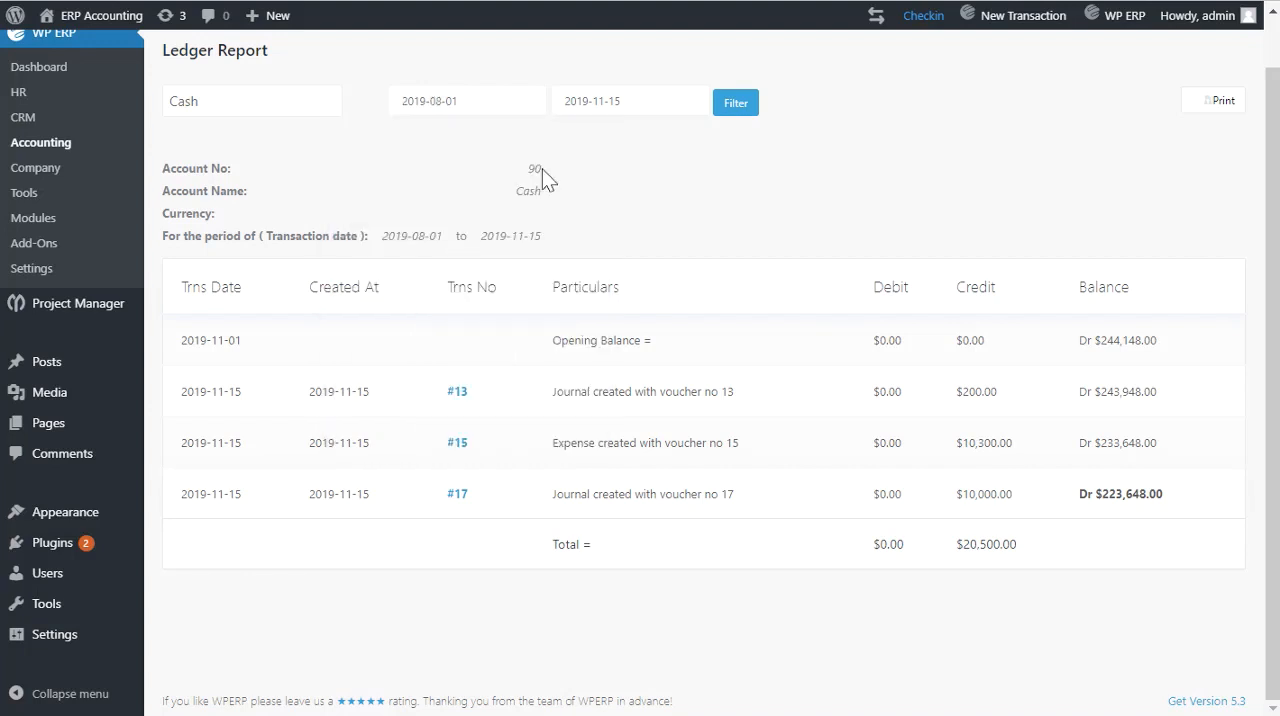
scroll("down", 3)
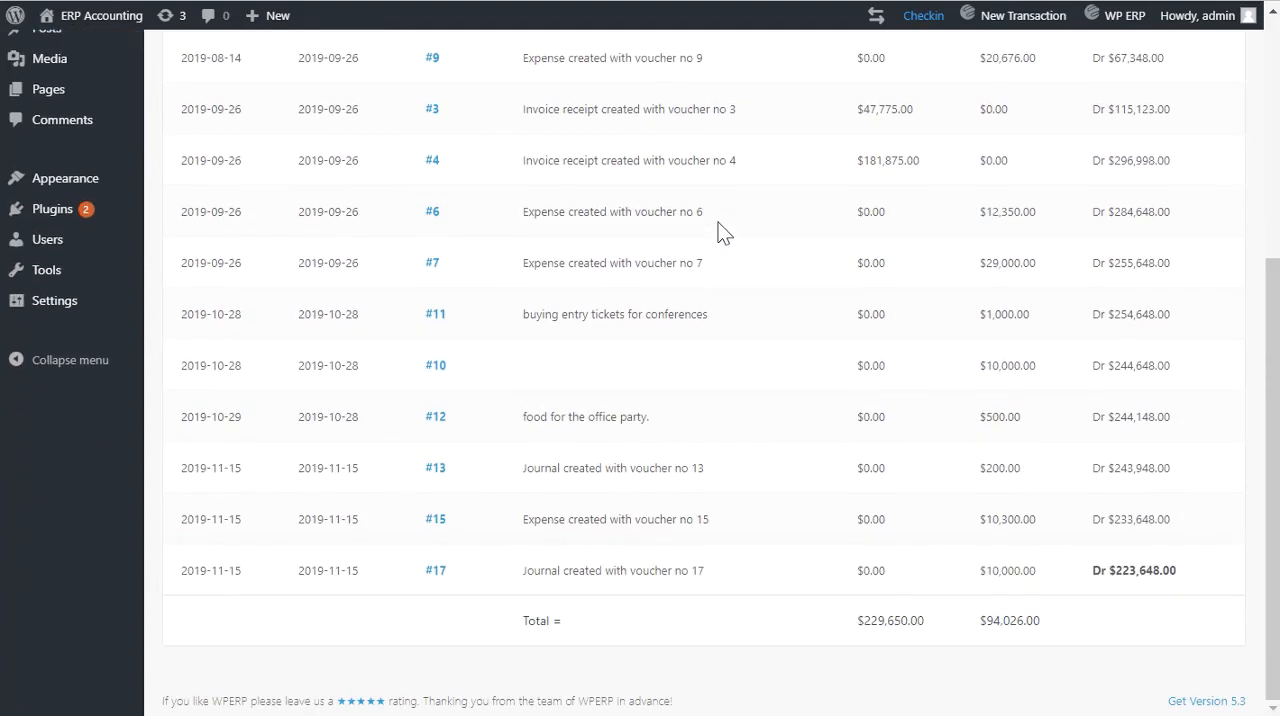